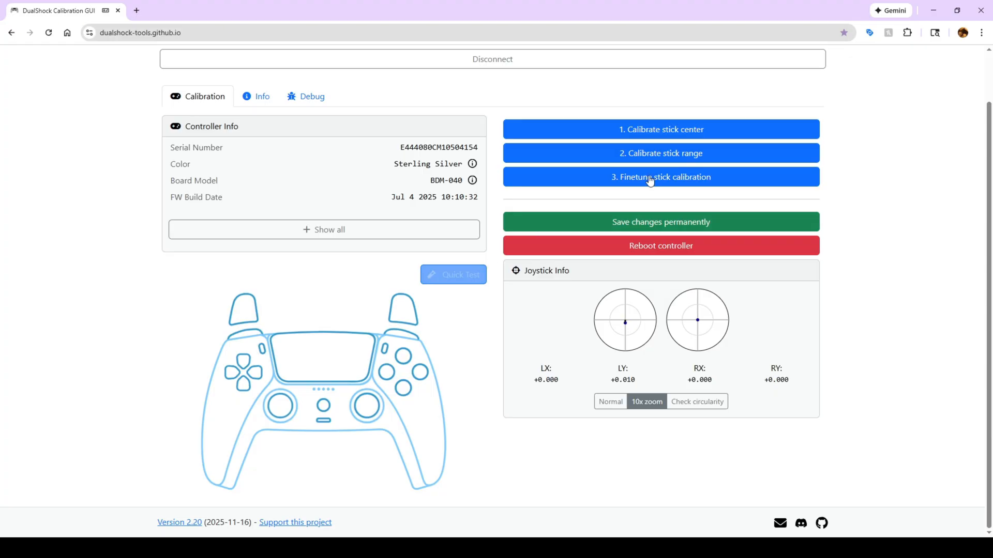
- Browse the Finetune stick calibration dialog and its Circularity (R1) view, then close it with Done
{"action": "left_click", "coordinate": [651, 177]}
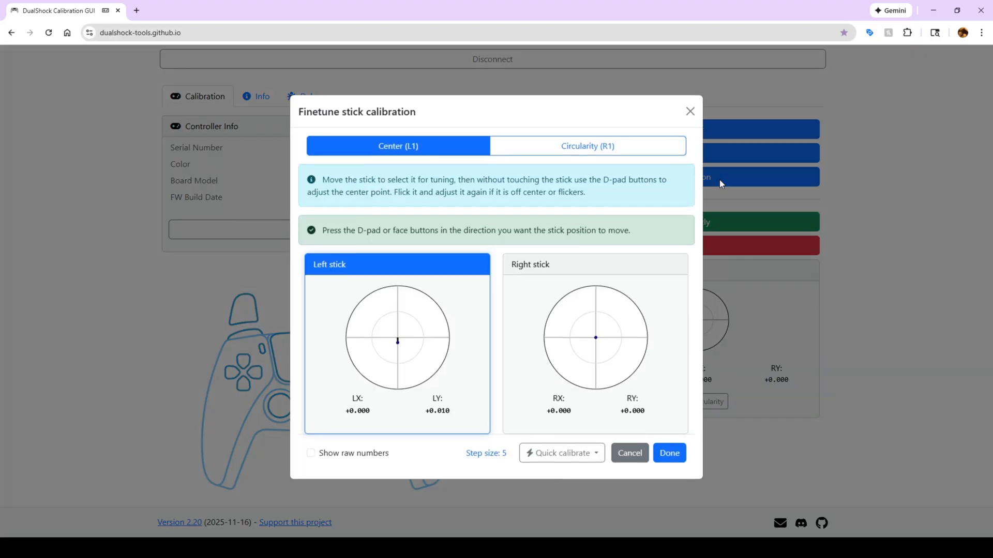
{"action": "left_click", "coordinate": [588, 144]}
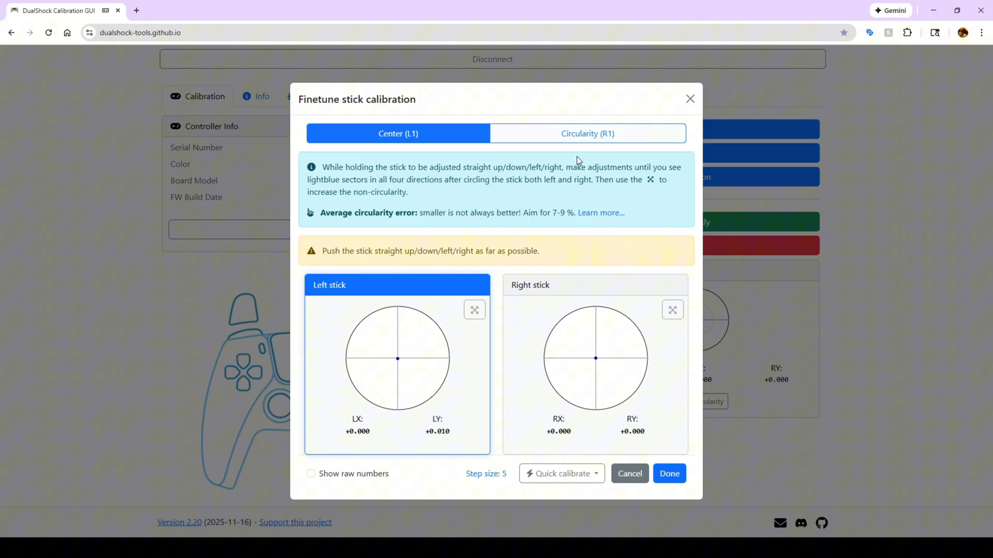
{"action": "left_click", "coordinate": [587, 133]}
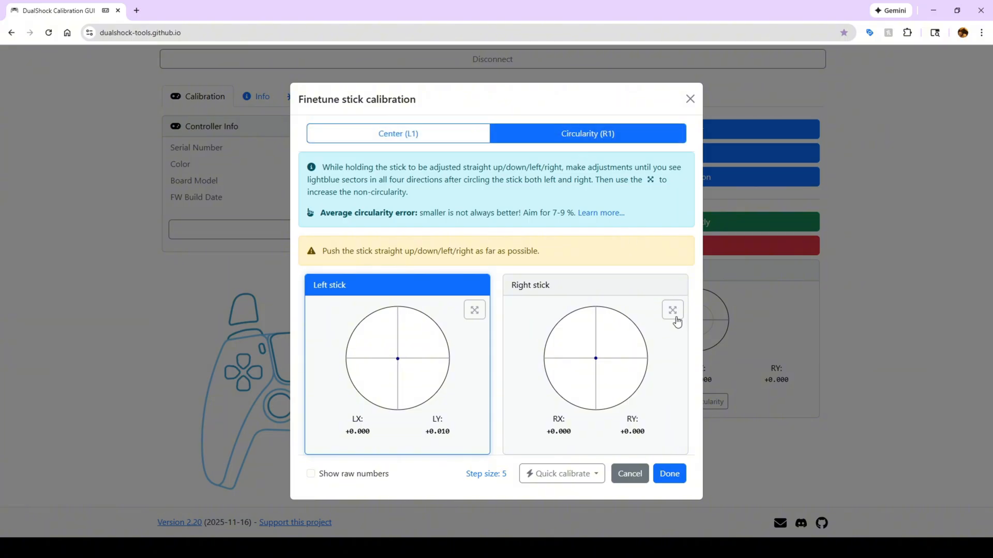
{"action": "mouse_move", "coordinate": [598, 370]}
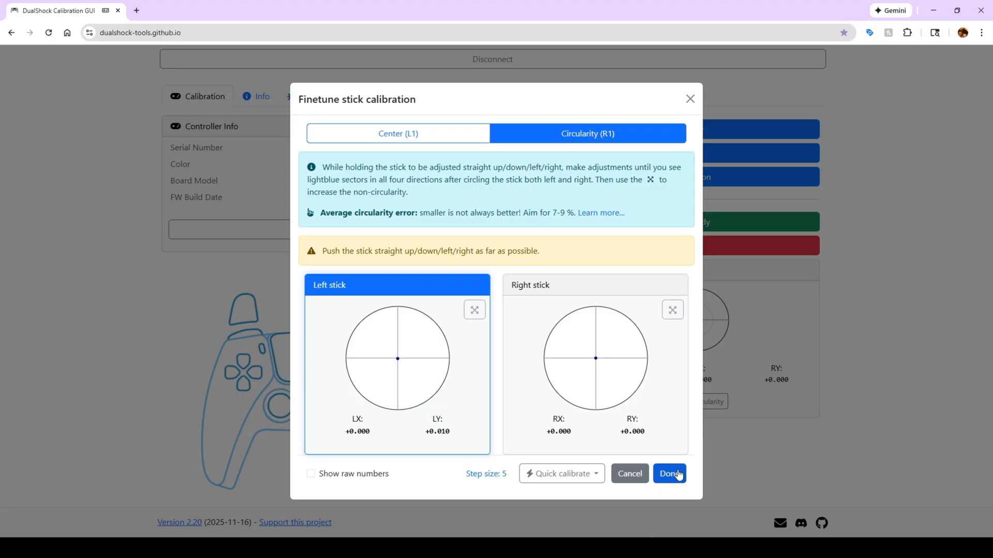
{"action": "left_click", "coordinate": [669, 473]}
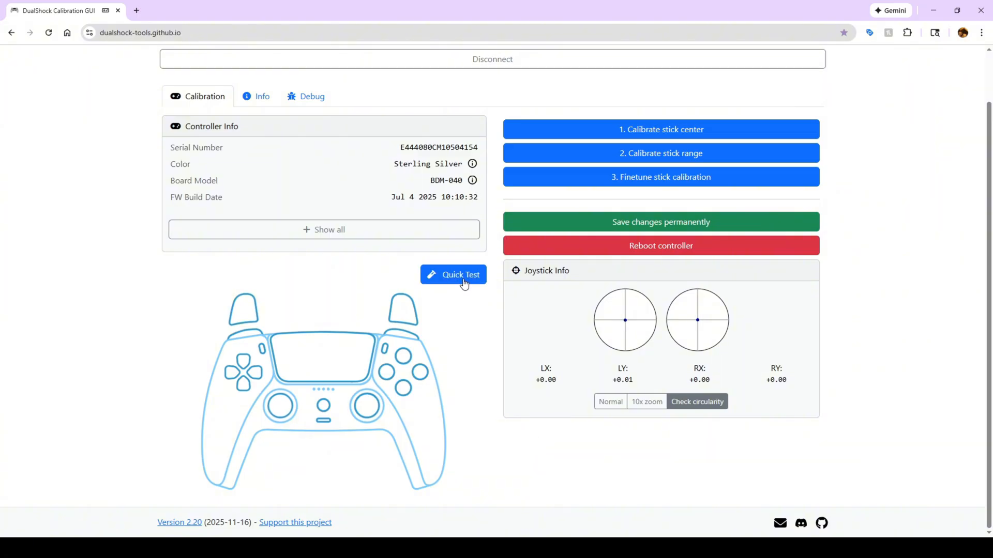
- Run Quick Test and mark the USB Connector and Buttons checks as passed (2/8)
{"action": "left_click", "coordinate": [453, 275]}
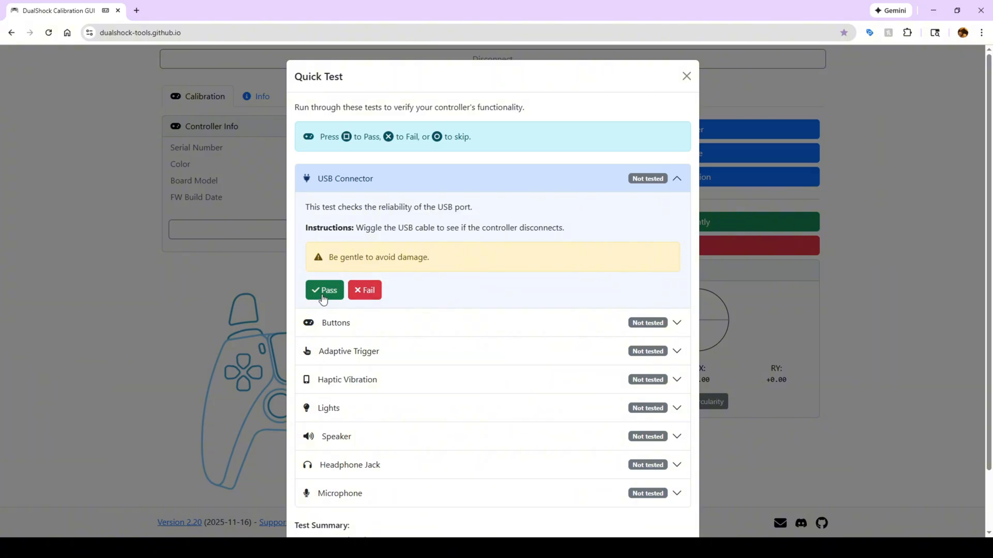
{"action": "mouse_move", "coordinate": [350, 112]}
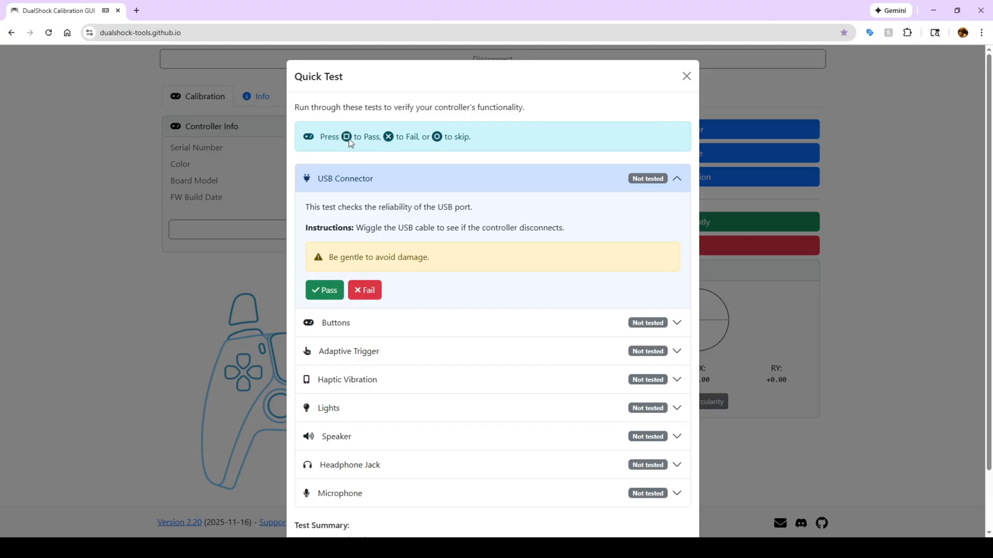
{"action": "mouse_move", "coordinate": [363, 177]}
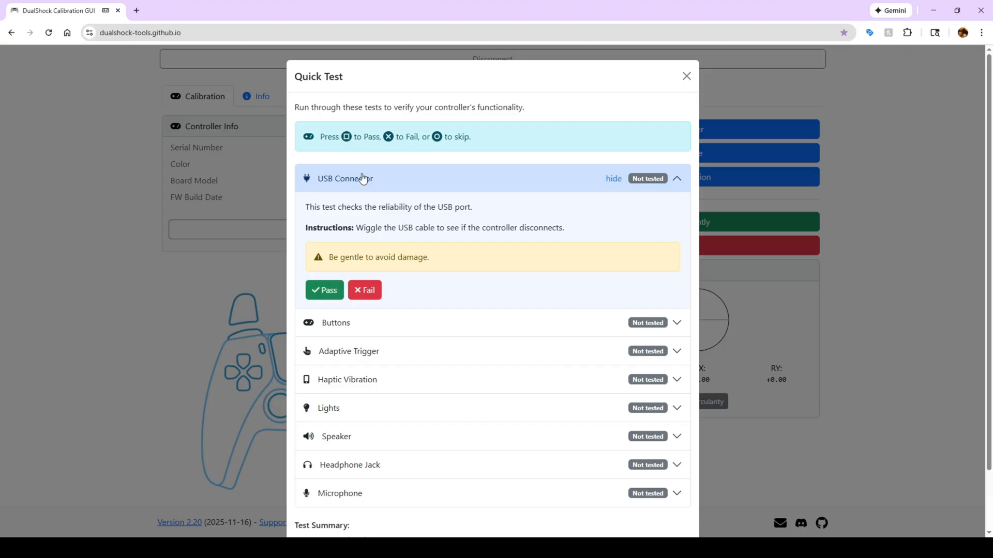
{"action": "left_click", "coordinate": [325, 289]}
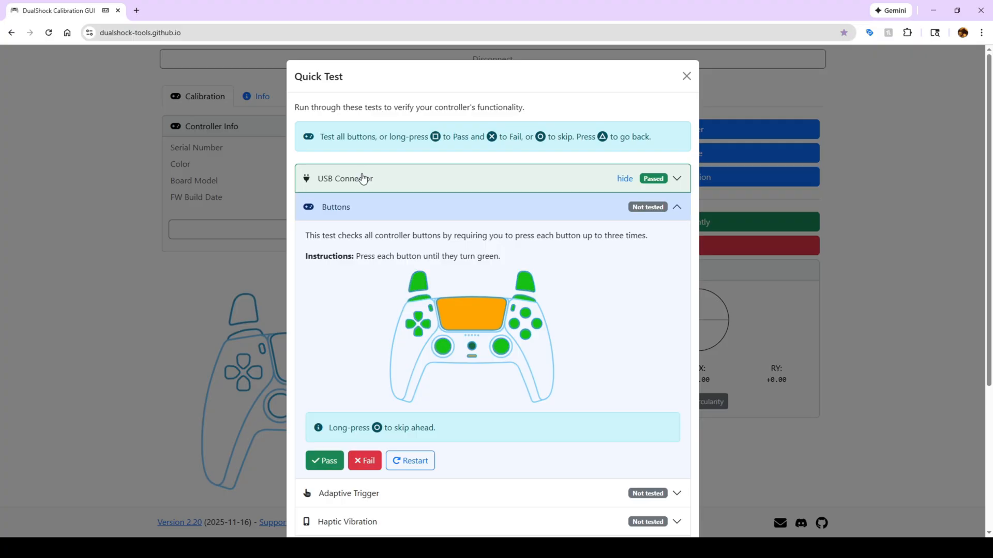
{"action": "left_click", "coordinate": [325, 462]}
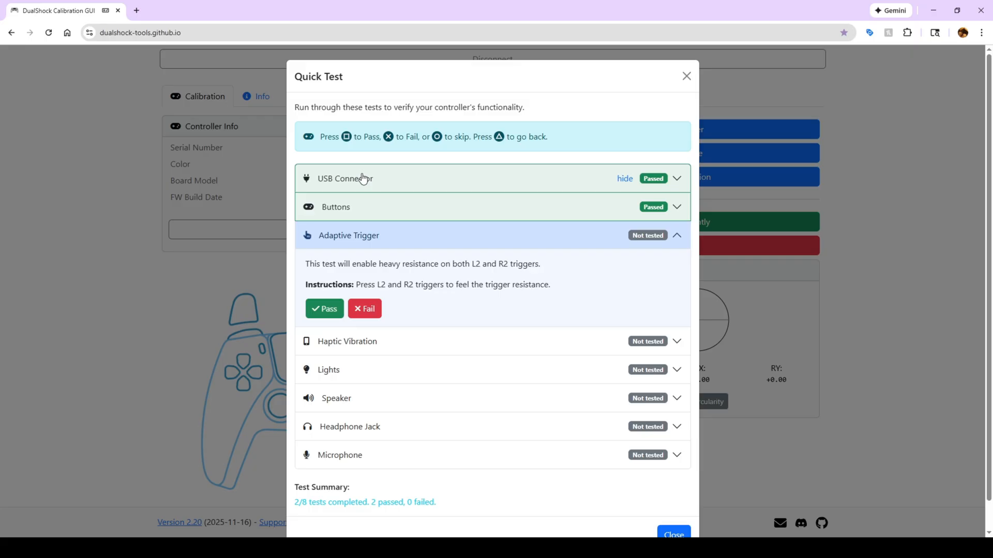
- Mark Adaptive Trigger through Microphone as passed for 8/8 completed and close the Quick Test
{"action": "left_click", "coordinate": [325, 308]}
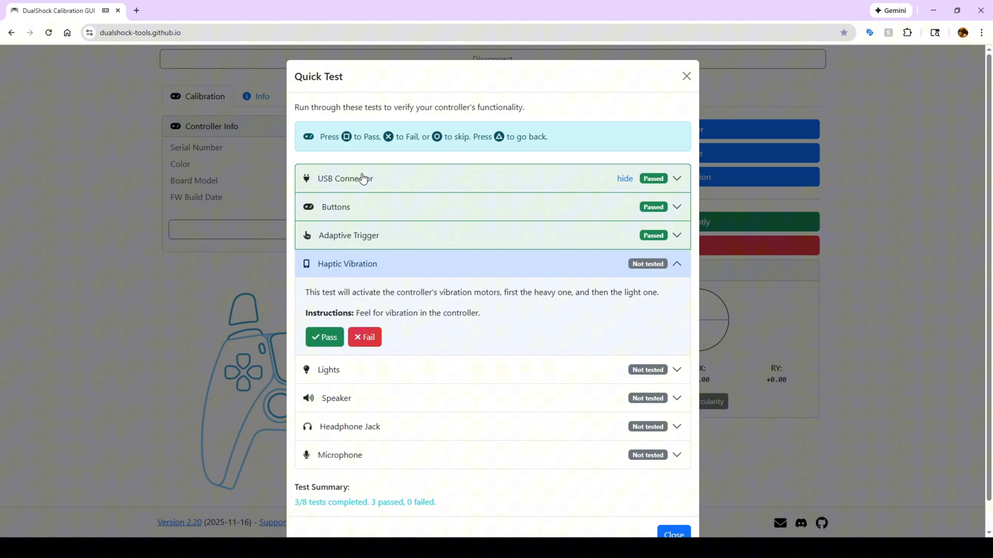
{"action": "left_click", "coordinate": [324, 338]}
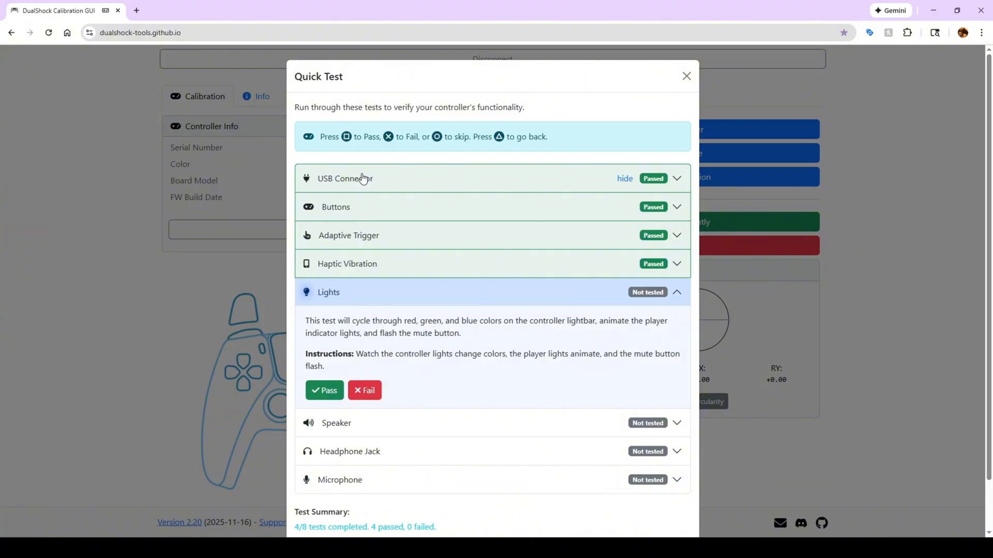
{"action": "left_click", "coordinate": [324, 391]}
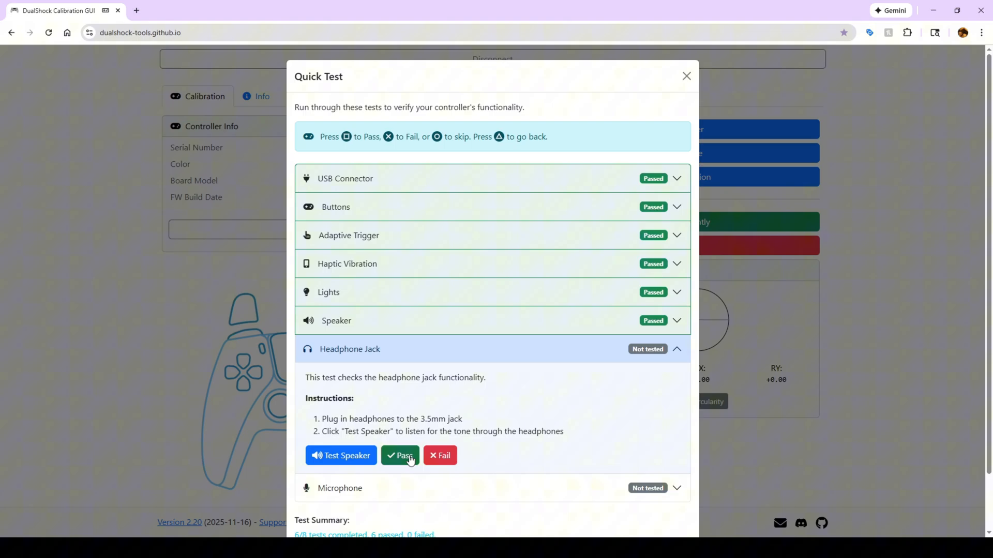
{"action": "left_click", "coordinate": [401, 455]}
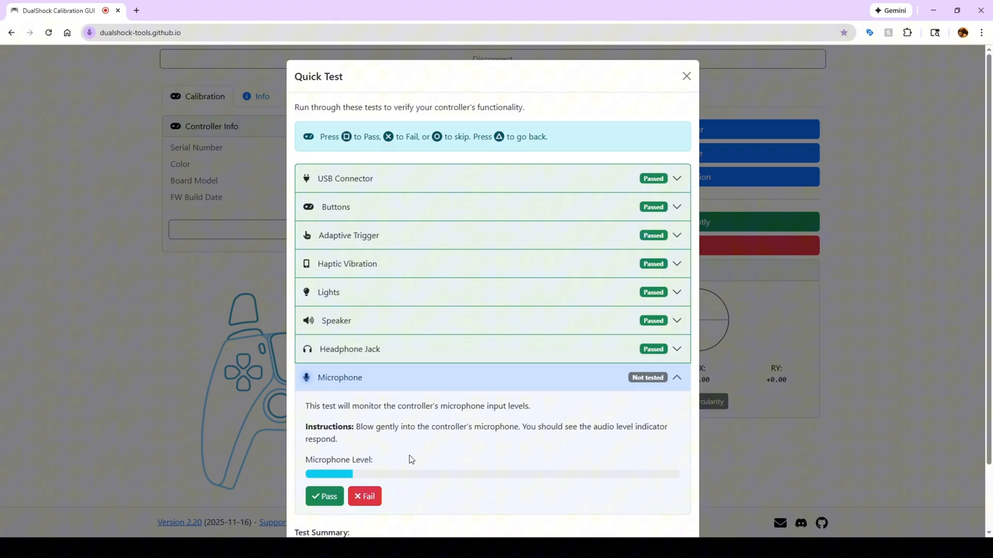
{"action": "left_click", "coordinate": [325, 496]}
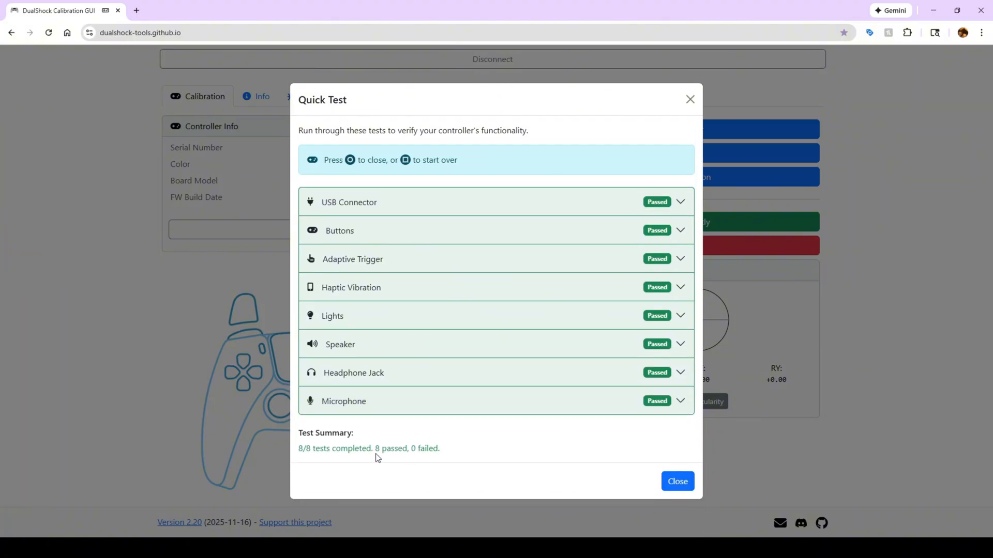
{"action": "mouse_move", "coordinate": [646, 461]}
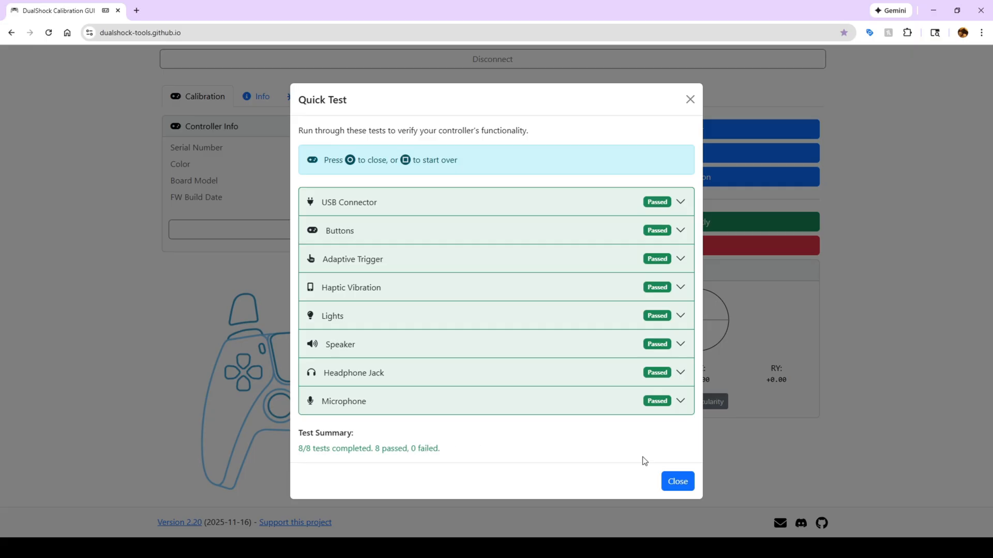
{"action": "left_click", "coordinate": [678, 475]}
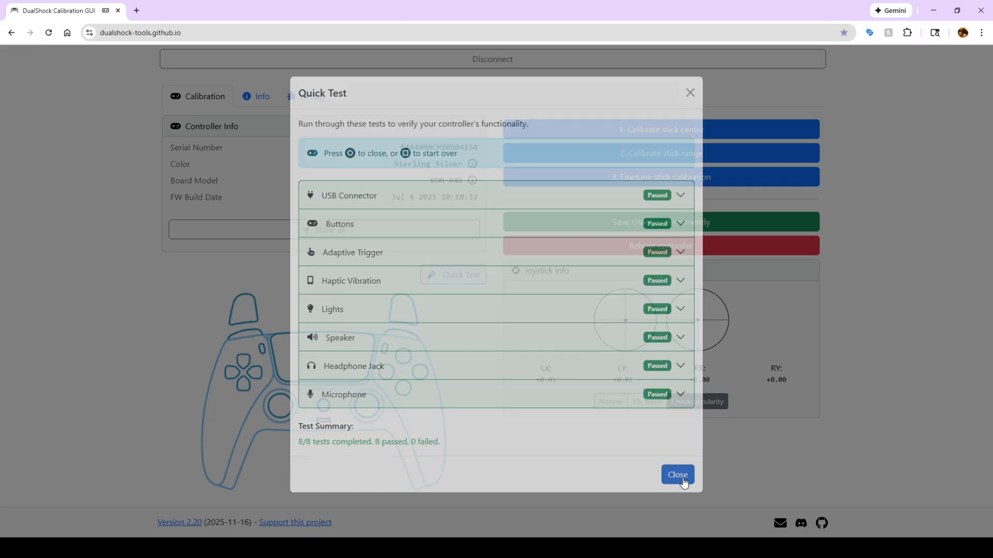
- Close the quick test and reopen Finetune stick calibration with the right stick selected
{"action": "left_click", "coordinate": [677, 474]}
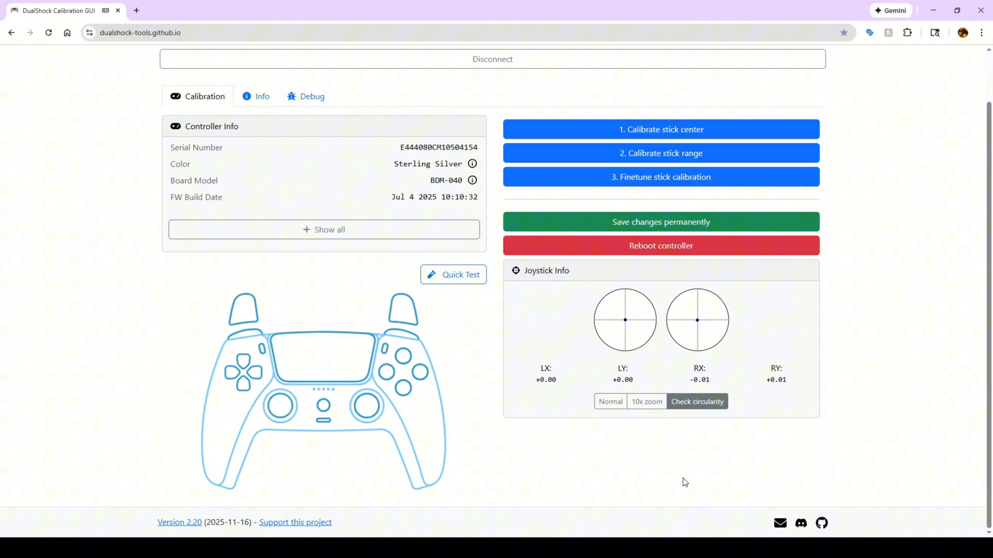
{"action": "mouse_move", "coordinate": [662, 386]}
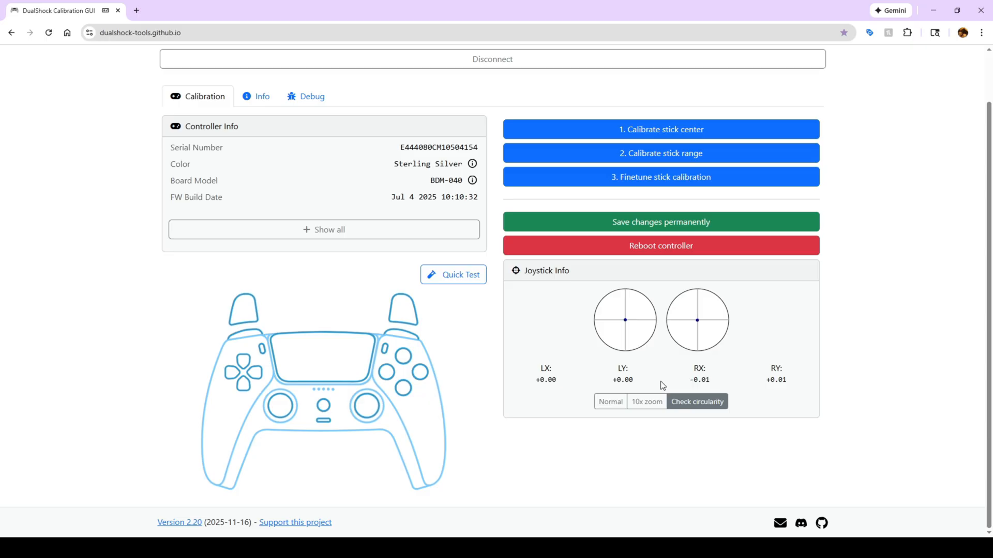
{"action": "mouse_move", "coordinate": [648, 140]}
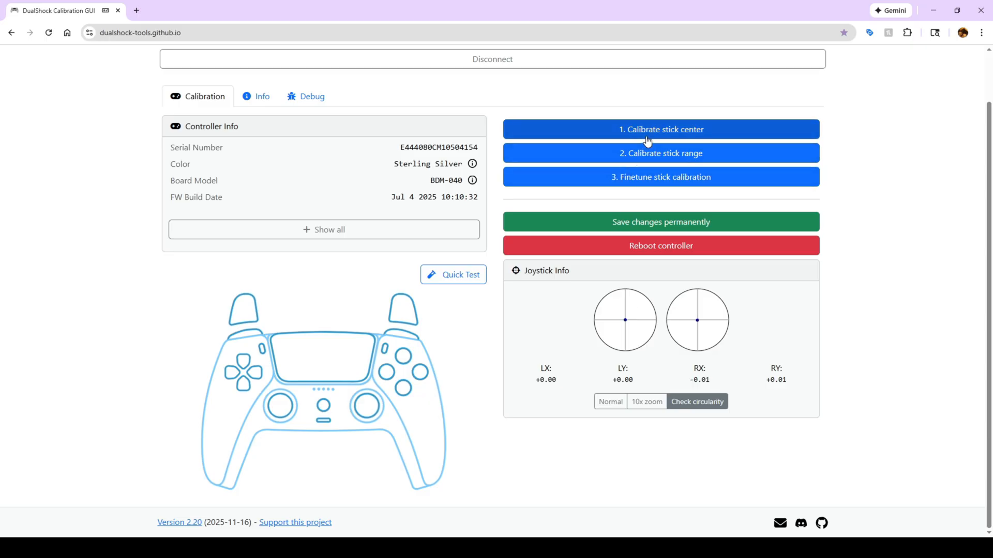
{"action": "left_click", "coordinate": [662, 153]}
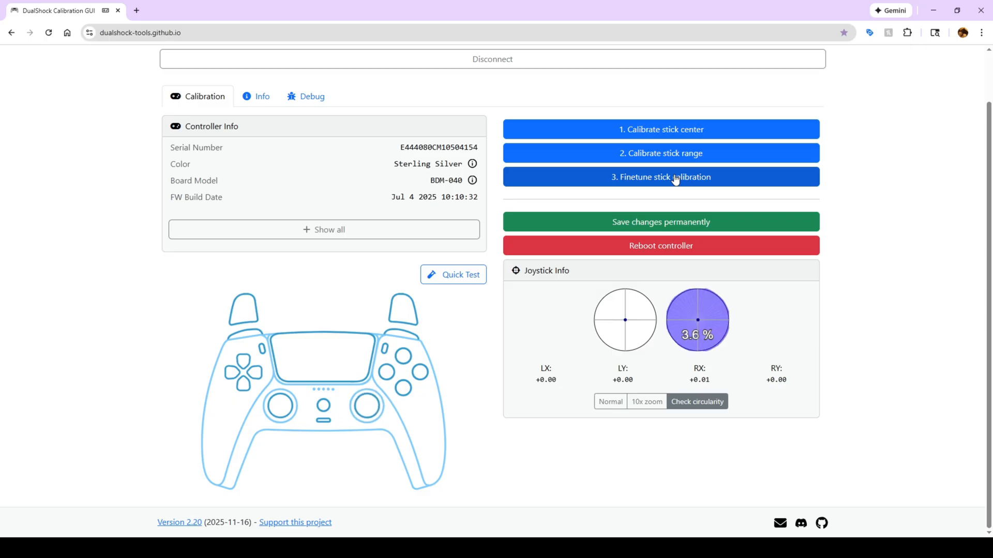
{"action": "left_click", "coordinate": [660, 177]}
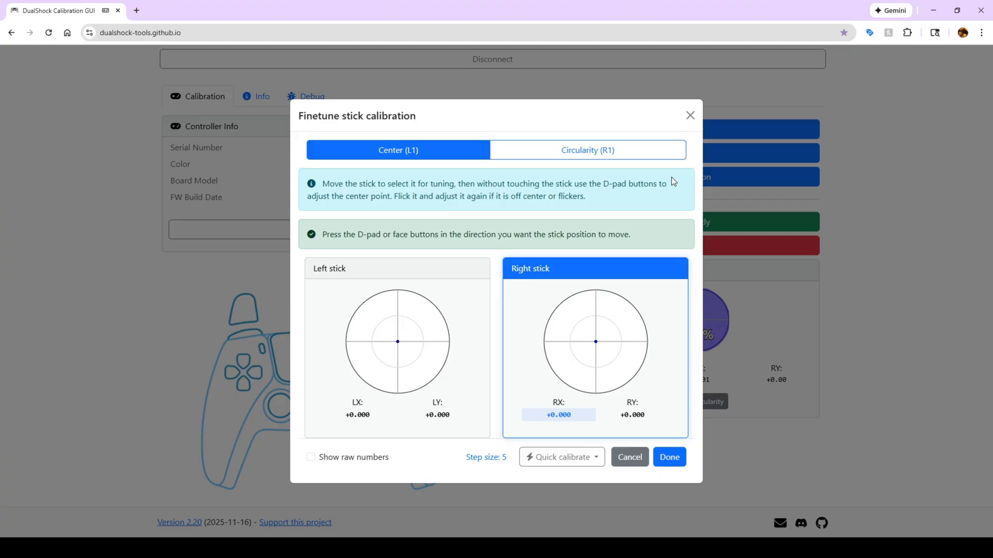
- In Circularity mode, drag the right stick's non-circularity slider up to about 9 %
{"action": "left_click", "coordinate": [588, 150]}
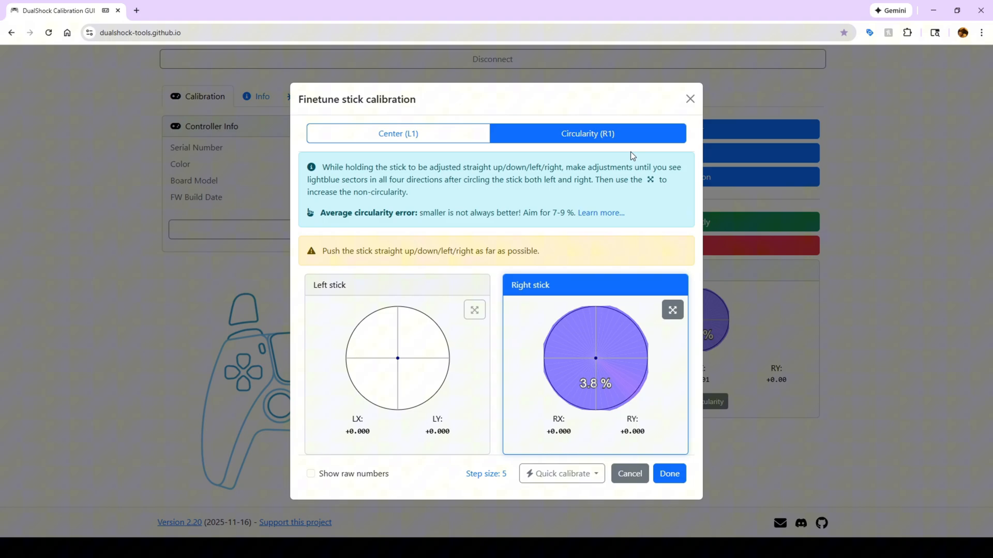
{"action": "mouse_move", "coordinate": [672, 310]}
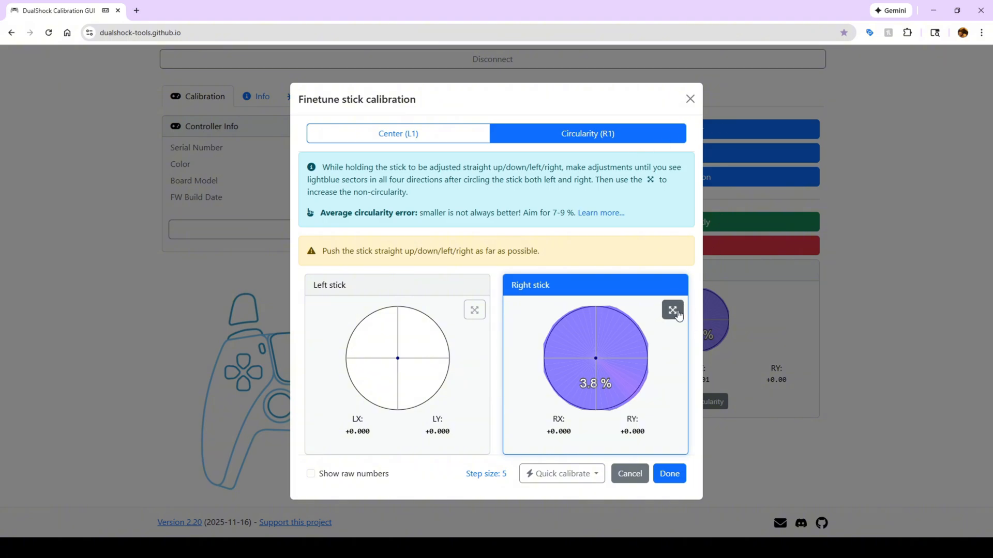
{"action": "left_click", "coordinate": [672, 310]}
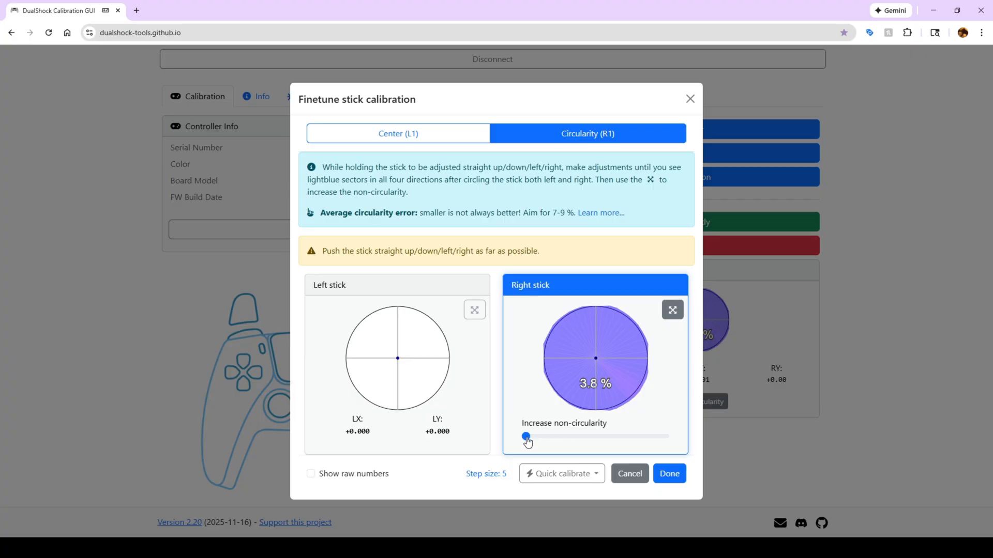
{"action": "mouse_move", "coordinate": [544, 442]}
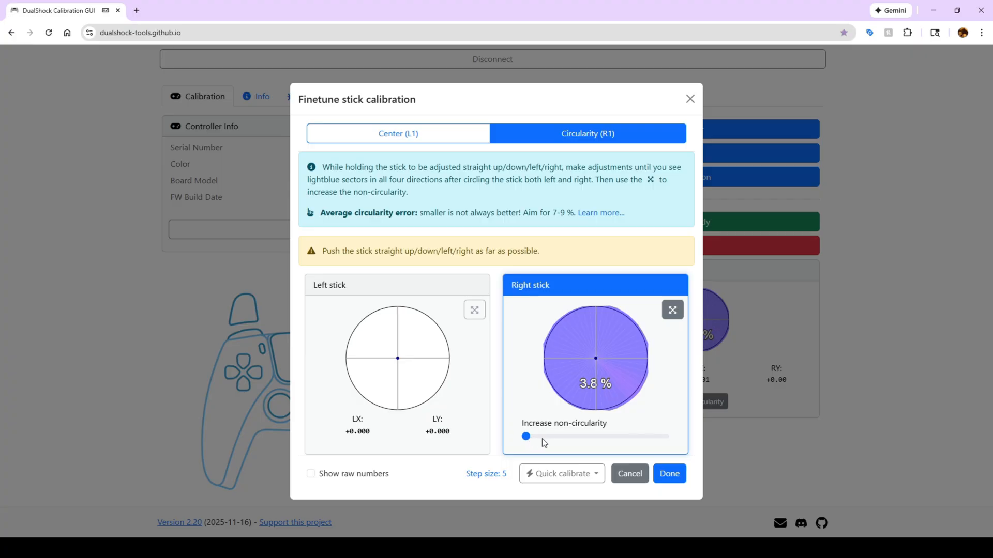
{"action": "left_click_drag", "start_coordinate": [526, 437], "coordinate": [538, 437]}
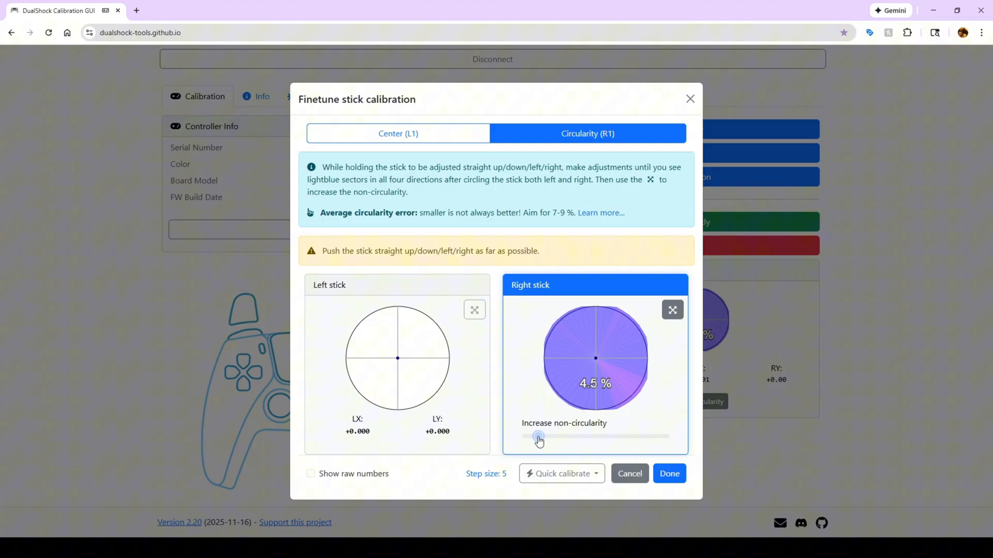
{"action": "left_click_drag", "start_coordinate": [536, 438], "coordinate": [586, 437]}
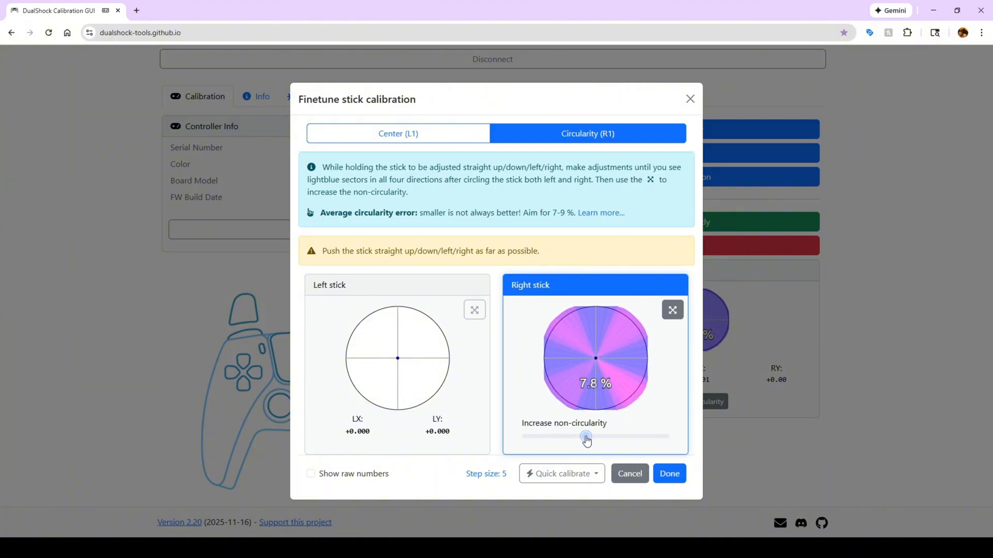
{"action": "left_click_drag", "start_coordinate": [586, 437], "coordinate": [602, 436]}
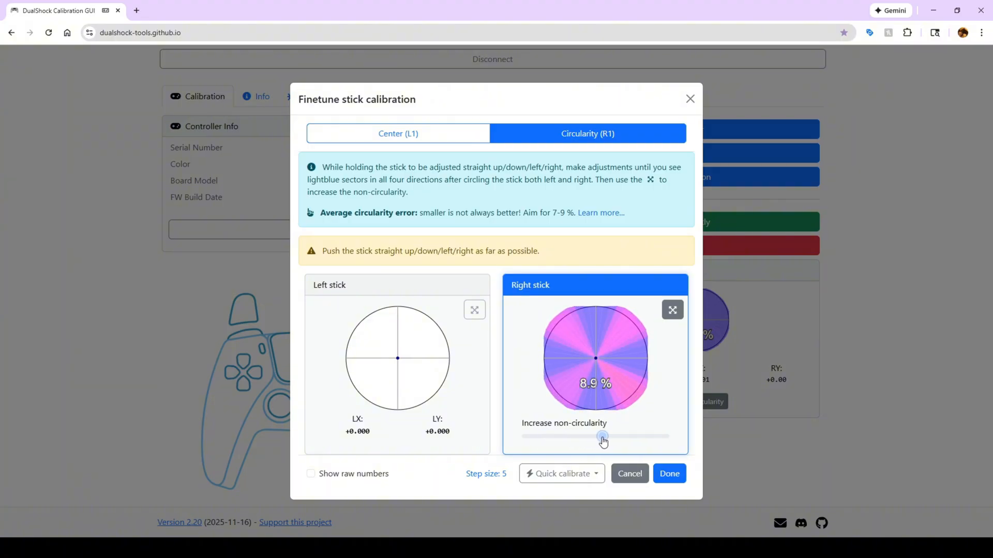
{"action": "left_click_drag", "start_coordinate": [602, 437], "coordinate": [607, 435]}
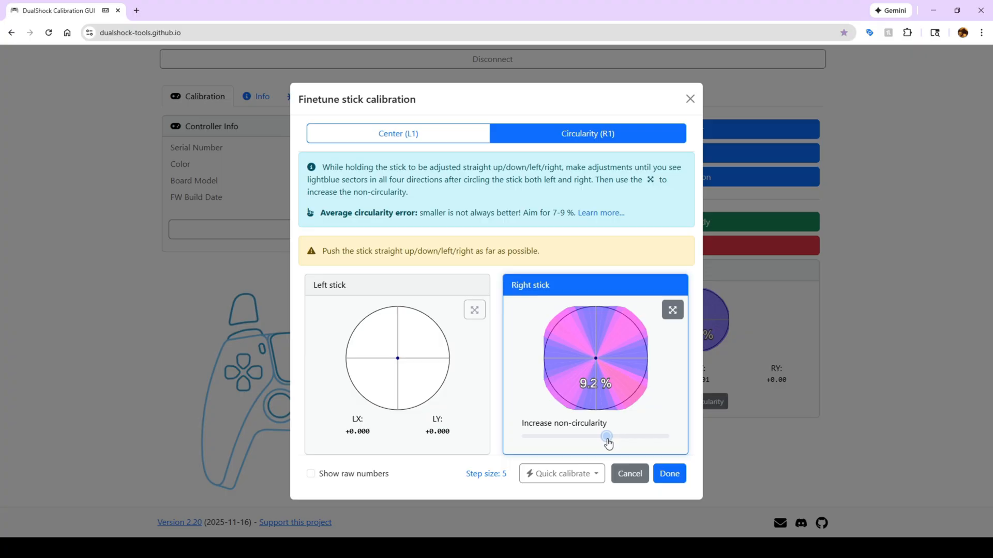
- Return the right stick to live testing and reset its circularity measurement
{"action": "left_click", "coordinate": [672, 311]}
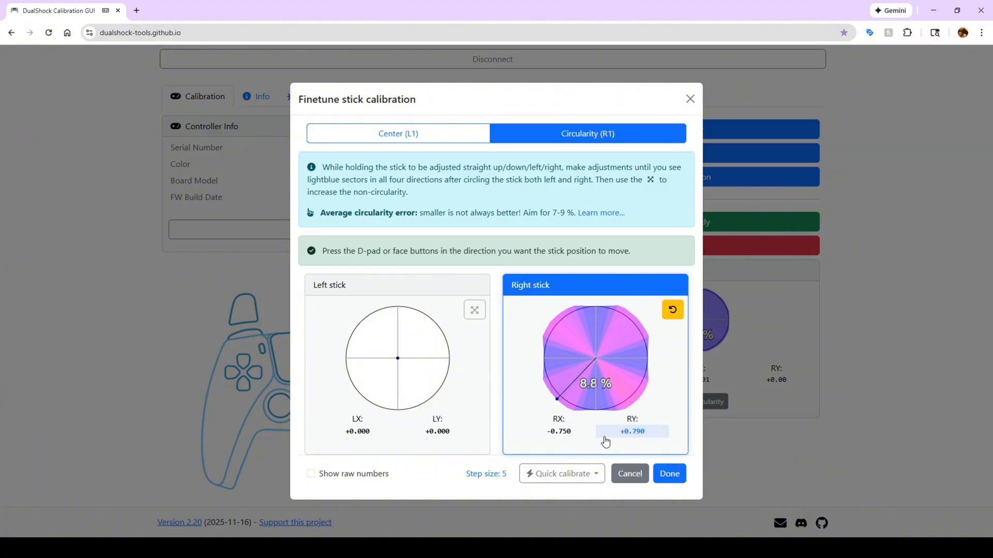
{"action": "left_click", "coordinate": [672, 310]}
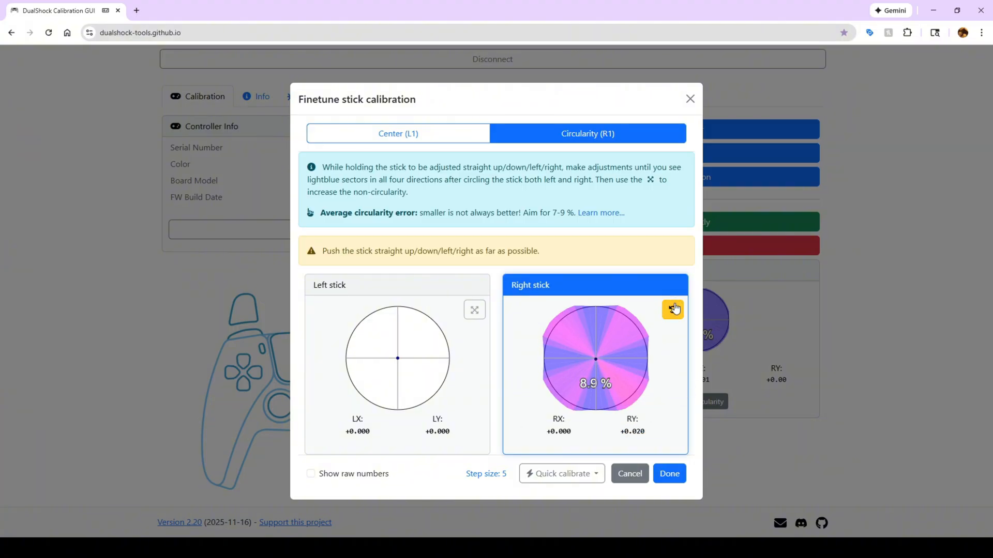
{"action": "left_click", "coordinate": [672, 309]}
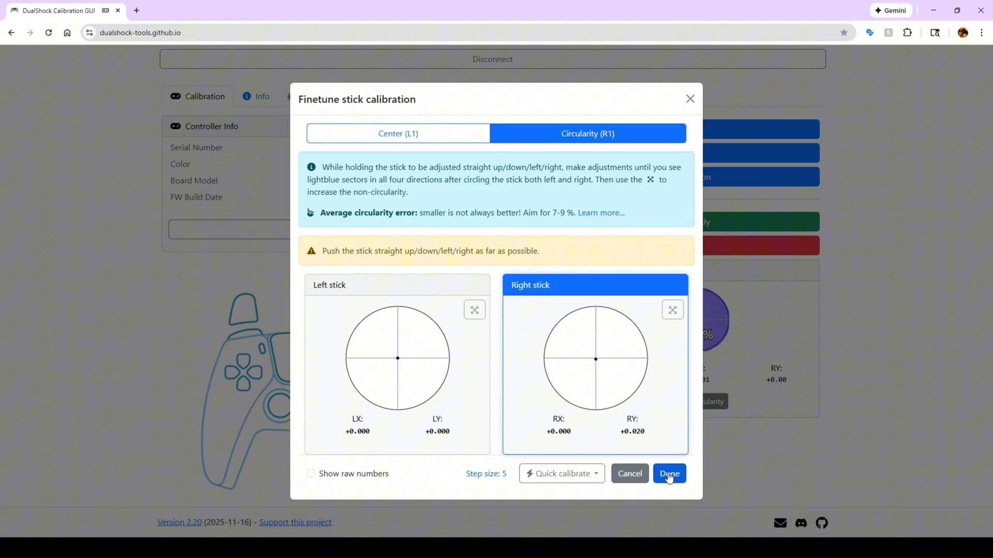
- Reopen fine-tuning in Circularity mode and raise the right stick's non-circularity to about 6.7 %
{"action": "left_click", "coordinate": [669, 474]}
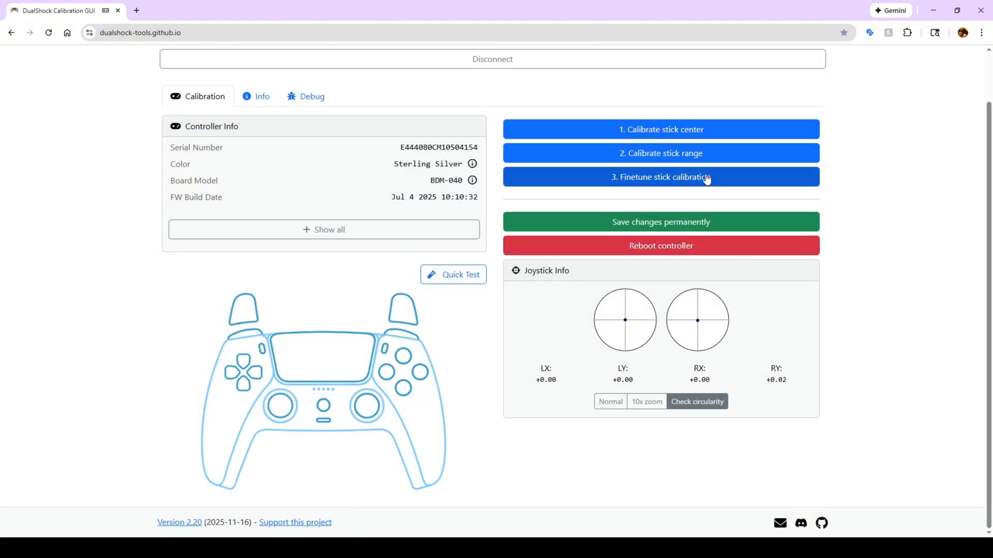
{"action": "left_click", "coordinate": [662, 177]}
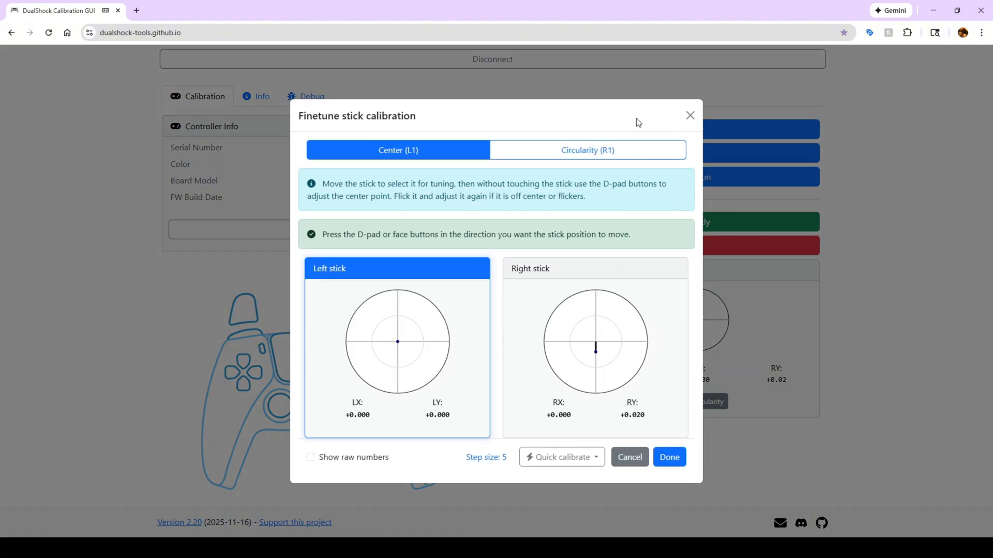
{"action": "left_click", "coordinate": [587, 150]}
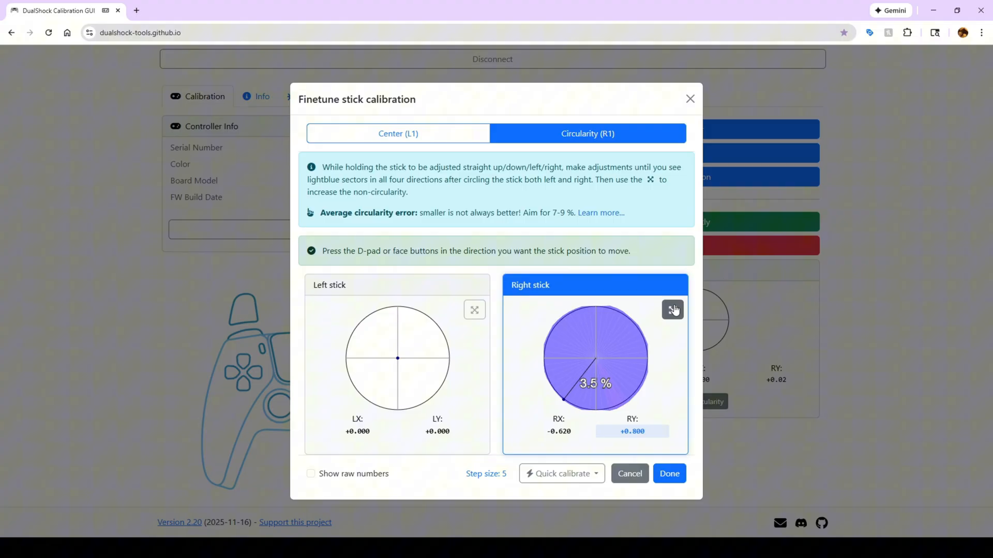
{"action": "left_click", "coordinate": [672, 310]}
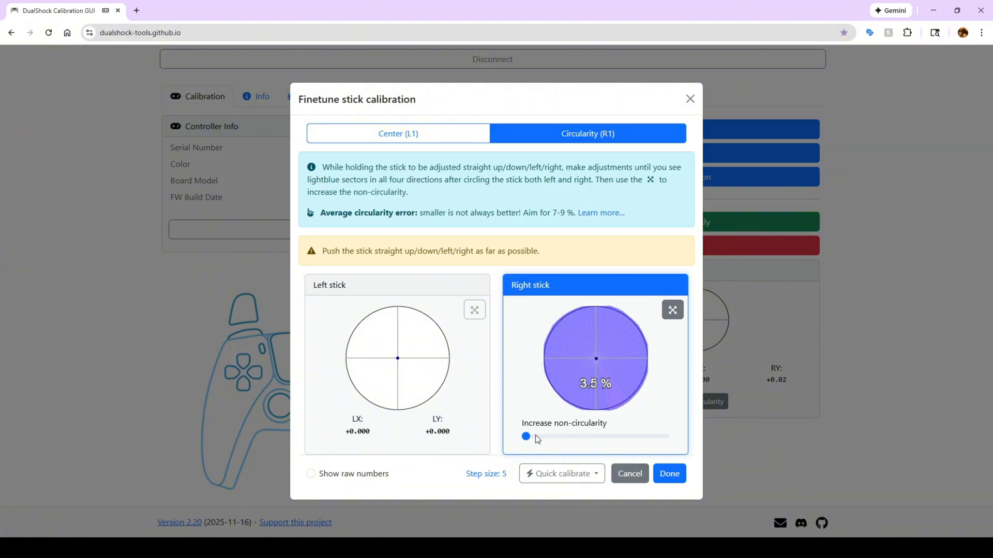
{"action": "left_click_drag", "start_coordinate": [526, 437], "coordinate": [567, 437]}
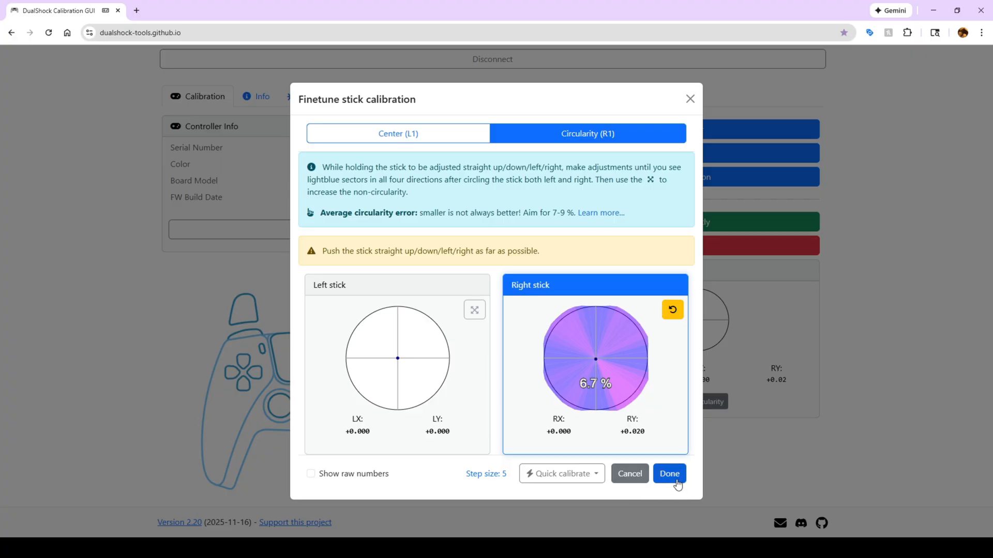
- Finish fine-tuning at 6.7 %, save changes permanently, and reconnect to the DualSense
{"action": "left_click", "coordinate": [669, 474]}
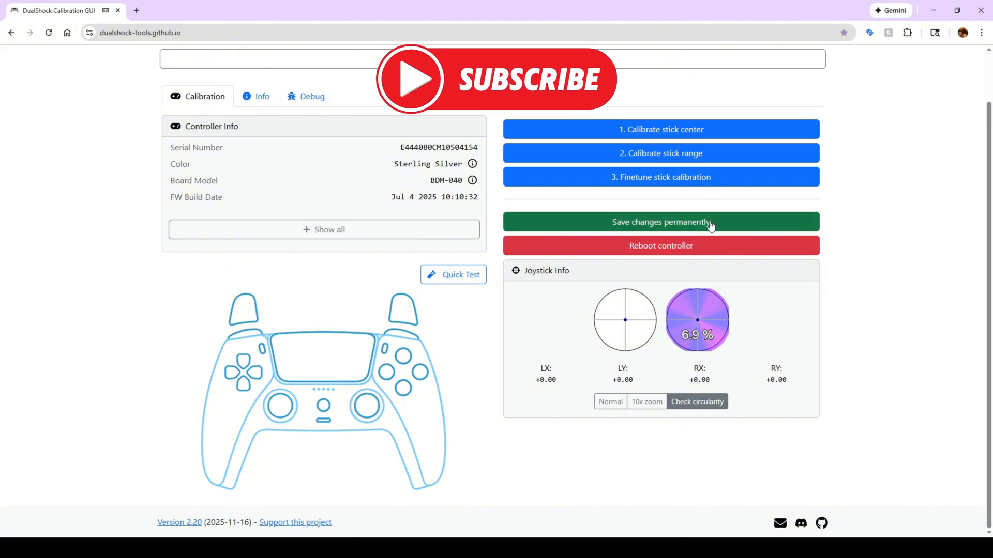
{"action": "left_click", "coordinate": [661, 221]}
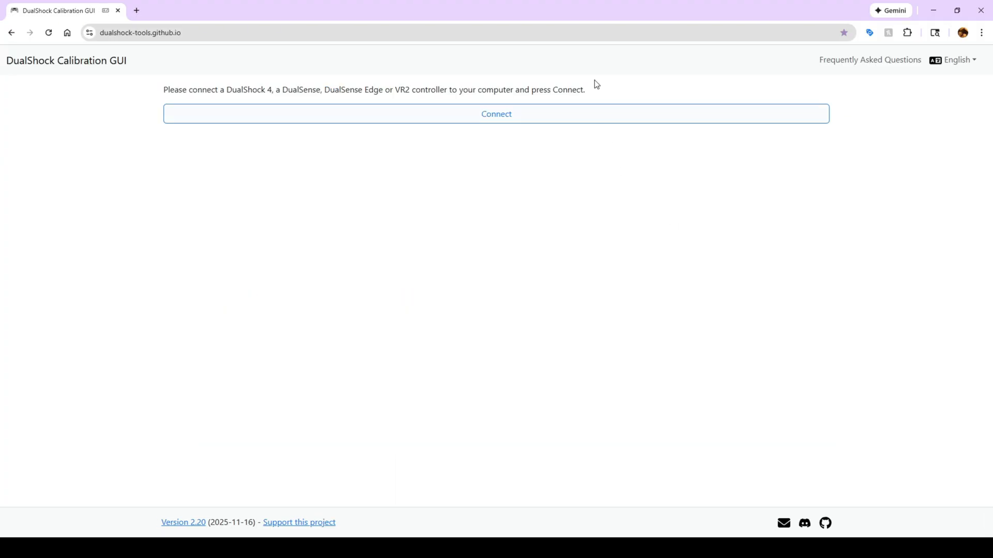
{"action": "mouse_move", "coordinate": [614, 125]}
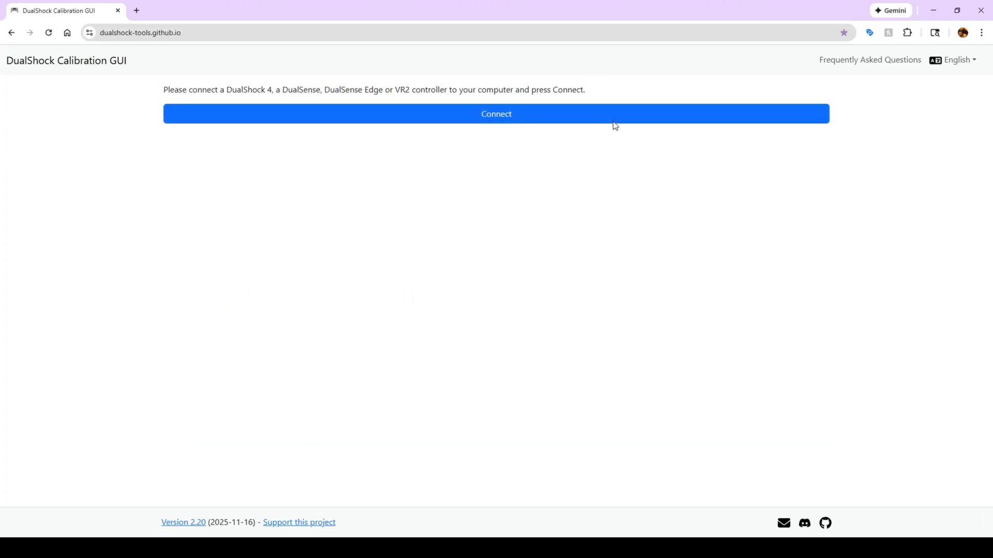
{"action": "left_click", "coordinate": [496, 114]}
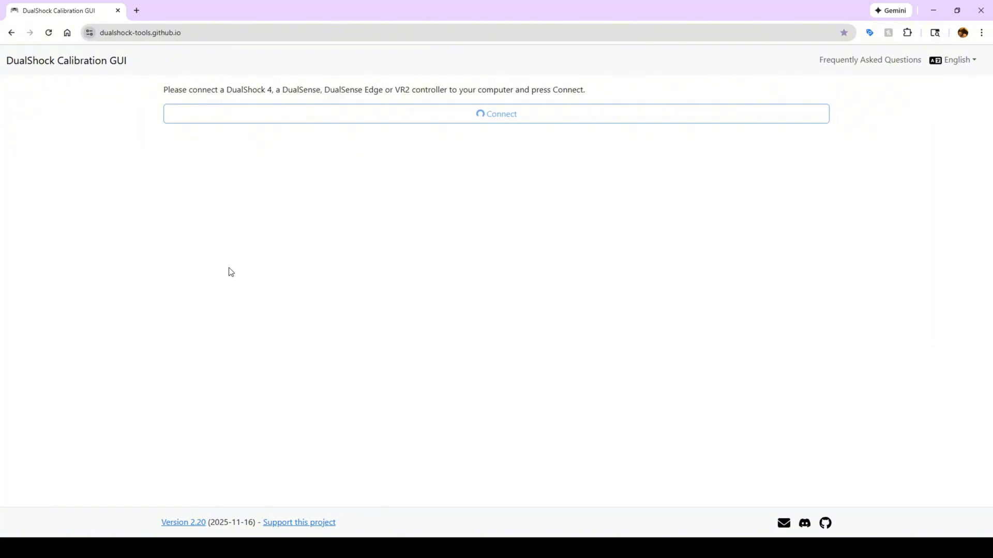
{"action": "left_click", "coordinate": [497, 114]}
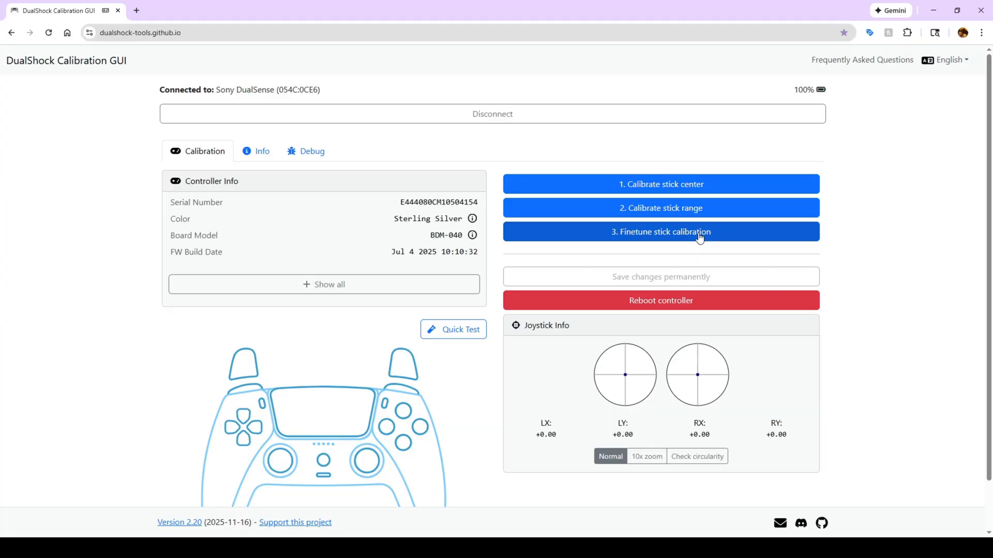
- Reopen Circularity fine-tuning for the right stick and try the non-circularity slider before re-measuring at 3.9 %
{"action": "left_click", "coordinate": [661, 231]}
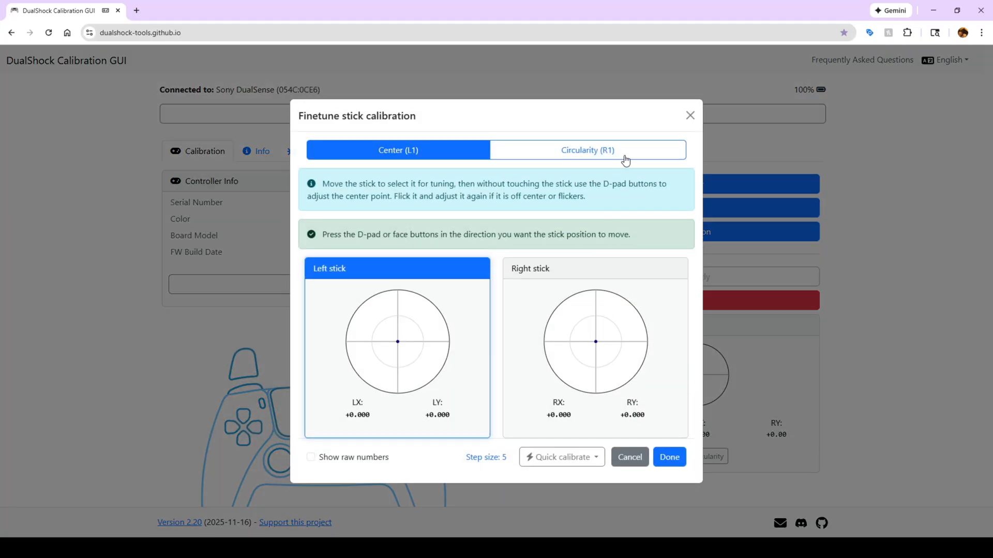
{"action": "left_click", "coordinate": [587, 150]}
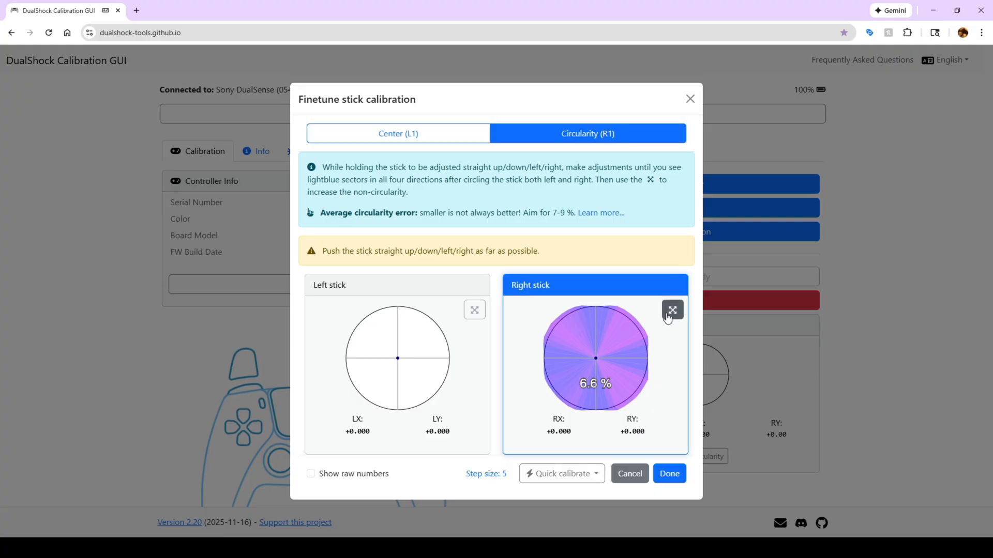
{"action": "left_click", "coordinate": [672, 311]}
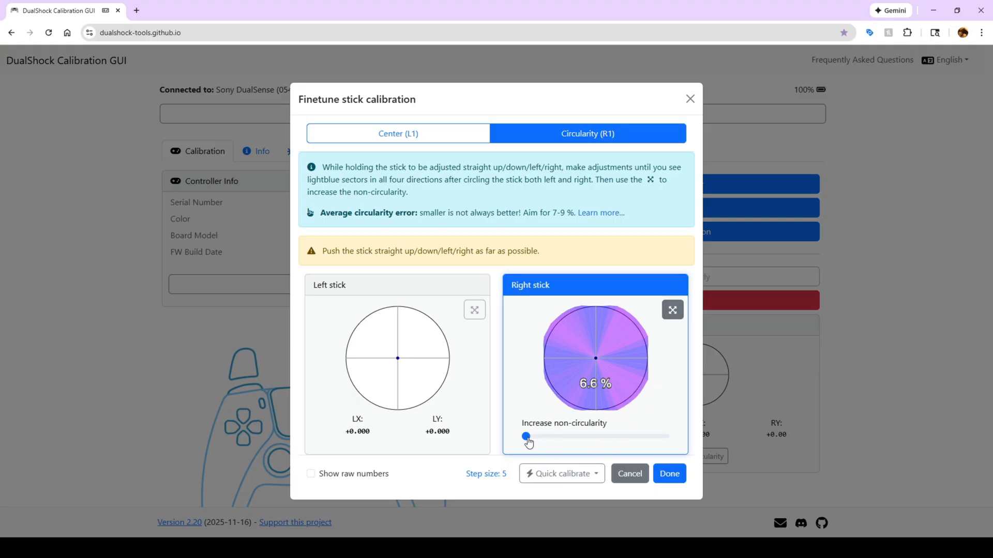
{"action": "mouse_move", "coordinate": [597, 438]}
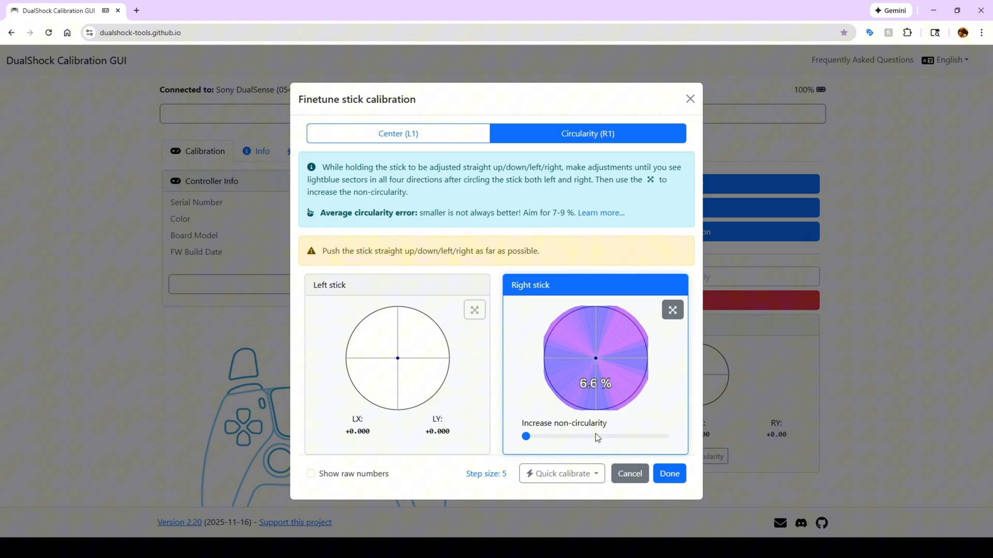
{"action": "mouse_move", "coordinate": [567, 440]}
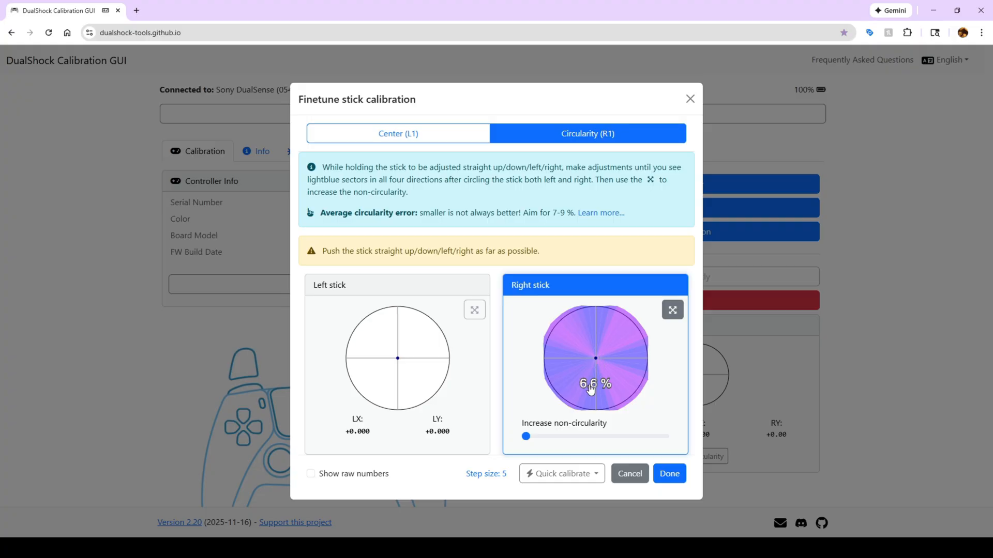
{"action": "mouse_move", "coordinate": [601, 393]}
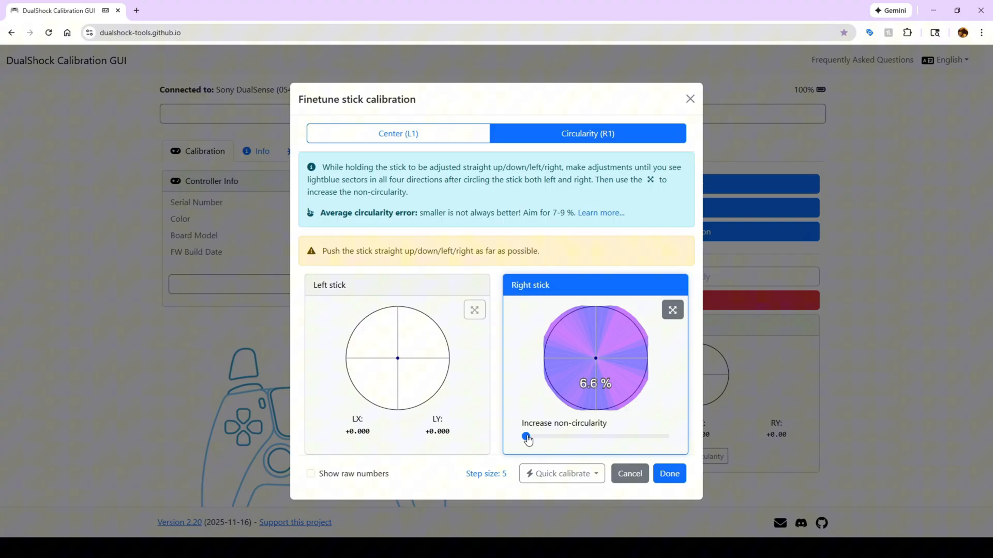
{"action": "left_click_drag", "start_coordinate": [525, 437], "coordinate": [580, 436]}
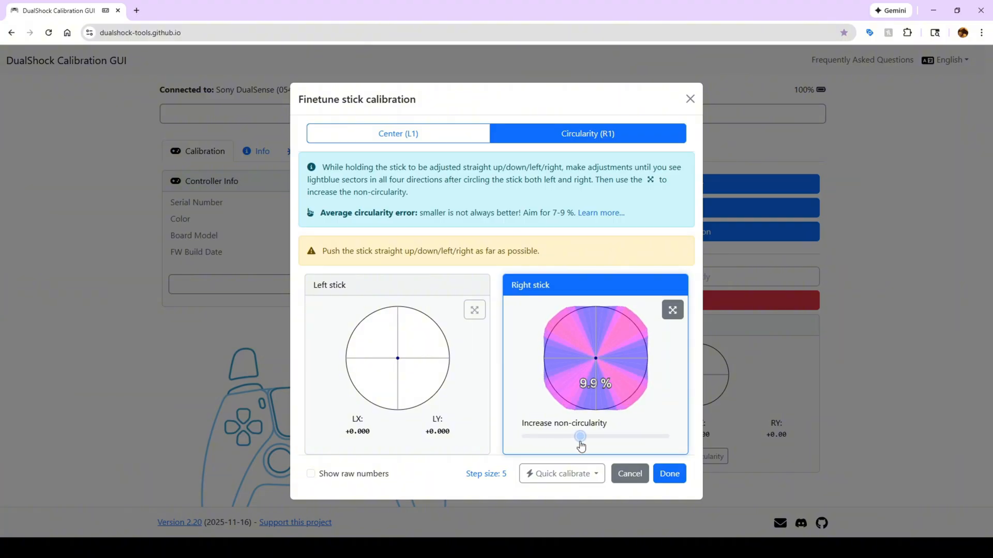
{"action": "left_click_drag", "start_coordinate": [579, 437], "coordinate": [525, 437]}
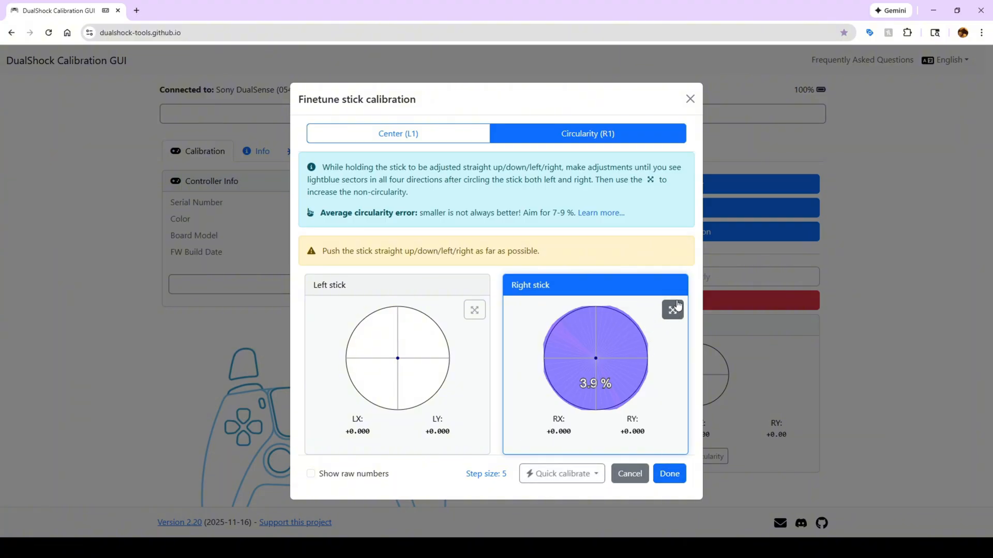
- Leave non-circularity at its minimum (about 3.8 %), finish fine-tuning and save changes permanently
{"action": "left_click", "coordinate": [673, 310]}
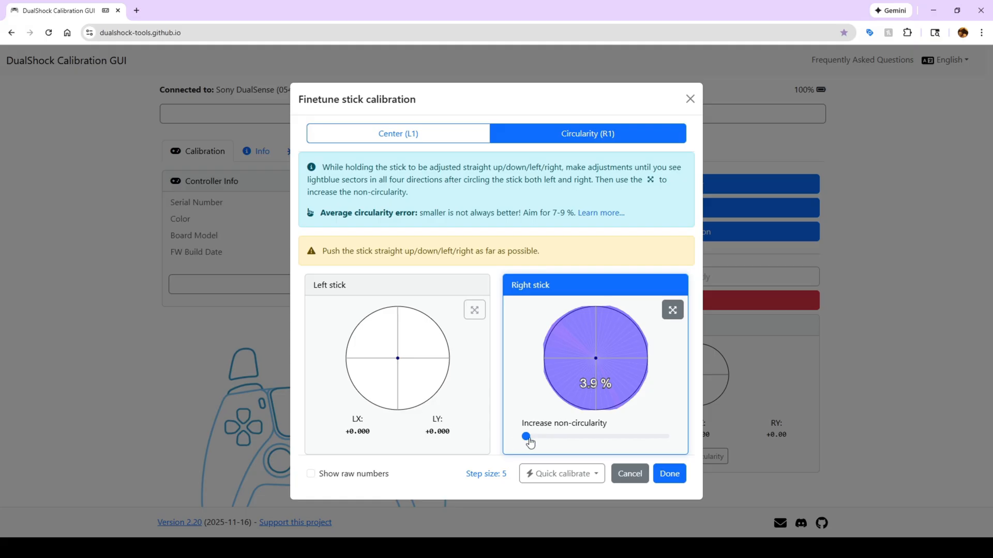
{"action": "left_click_drag", "start_coordinate": [524, 436], "coordinate": [534, 436]}
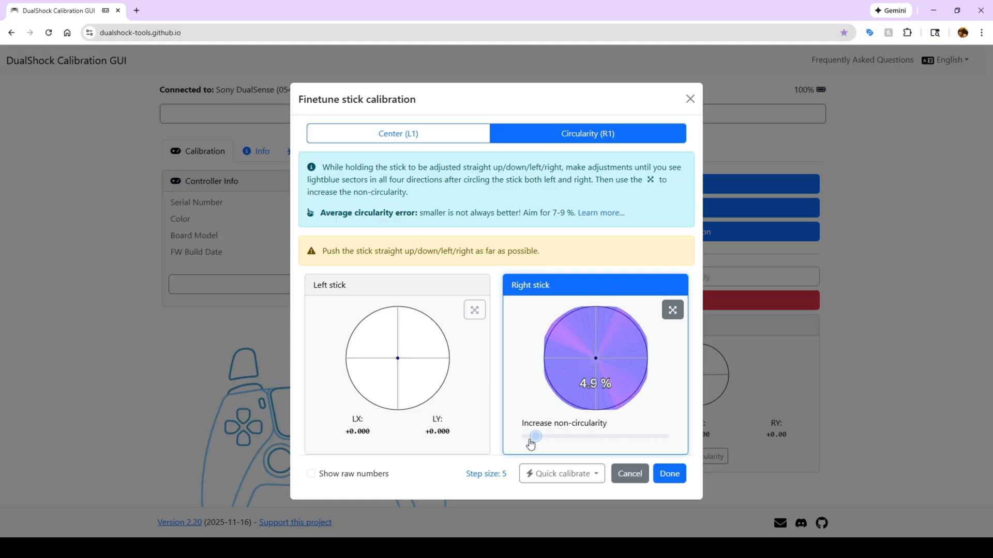
{"action": "left_click_drag", "start_coordinate": [533, 436], "coordinate": [526, 435]}
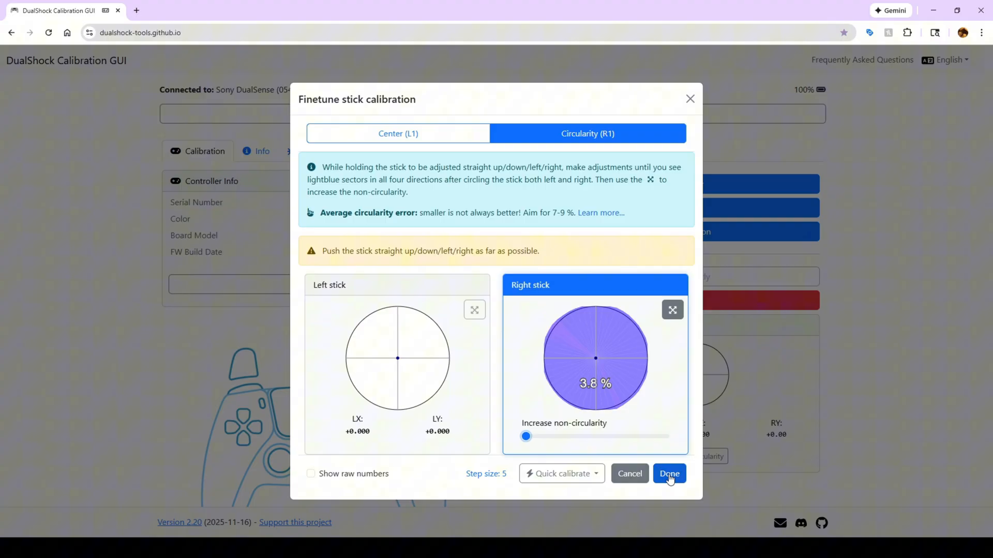
{"action": "left_click", "coordinate": [669, 473]}
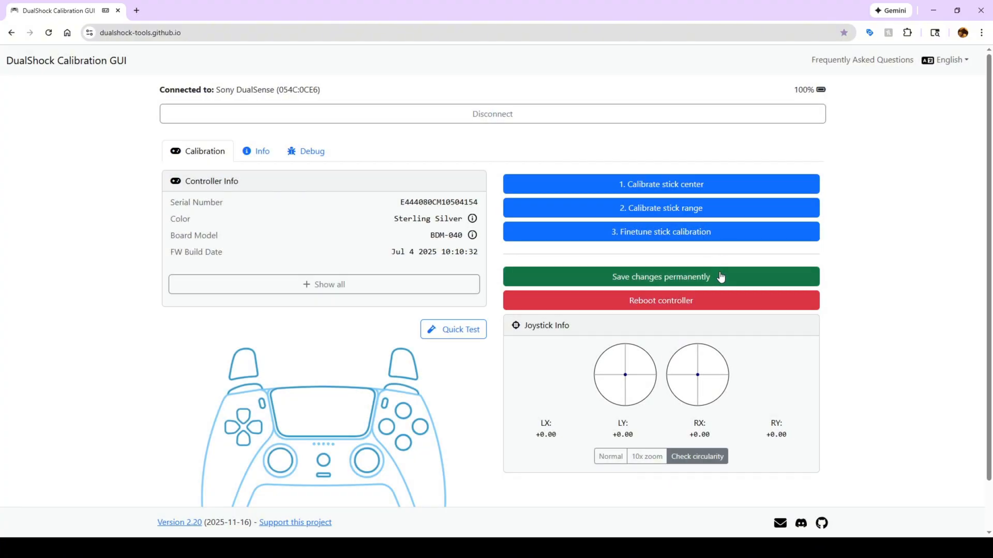
{"action": "left_click", "coordinate": [662, 277]}
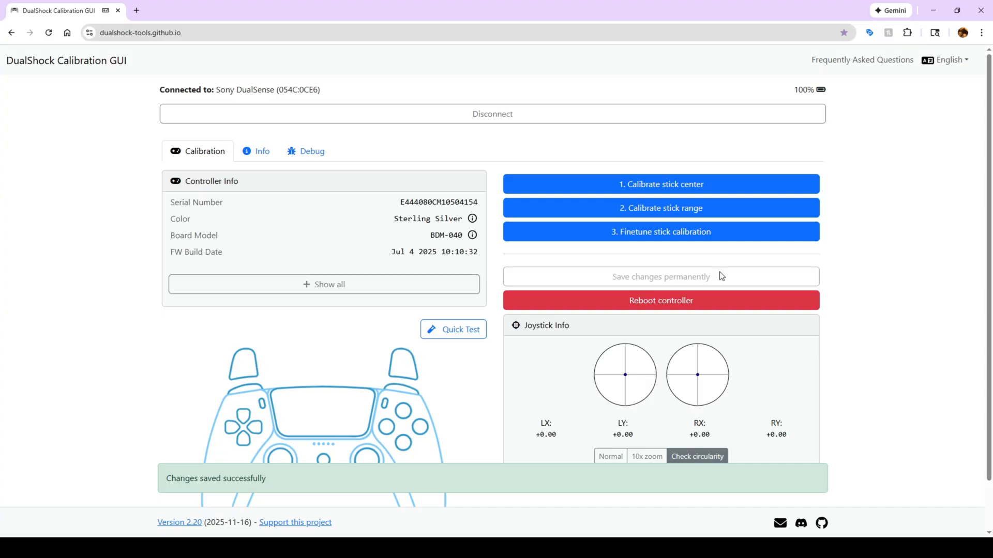